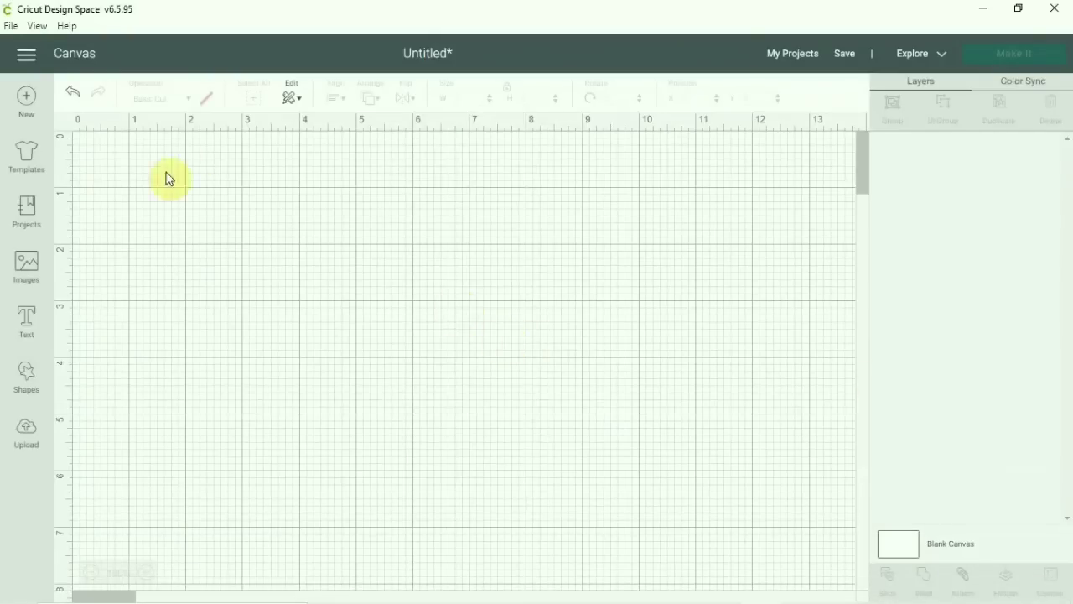
Search the image library for 'cotton label' and browse the 2,867 results
left_click(27, 262)
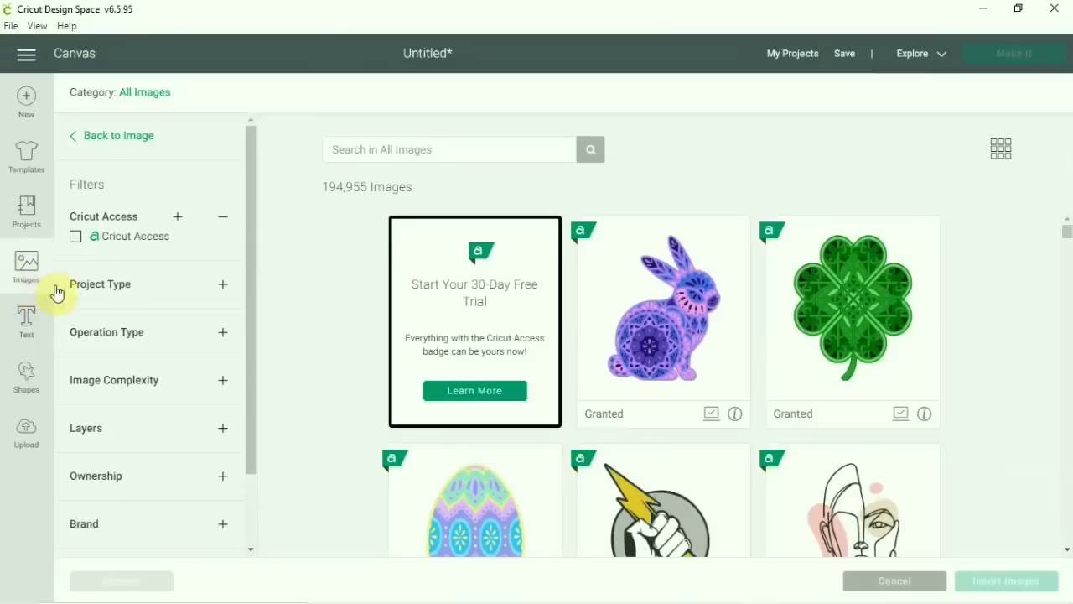
type("cotton label")
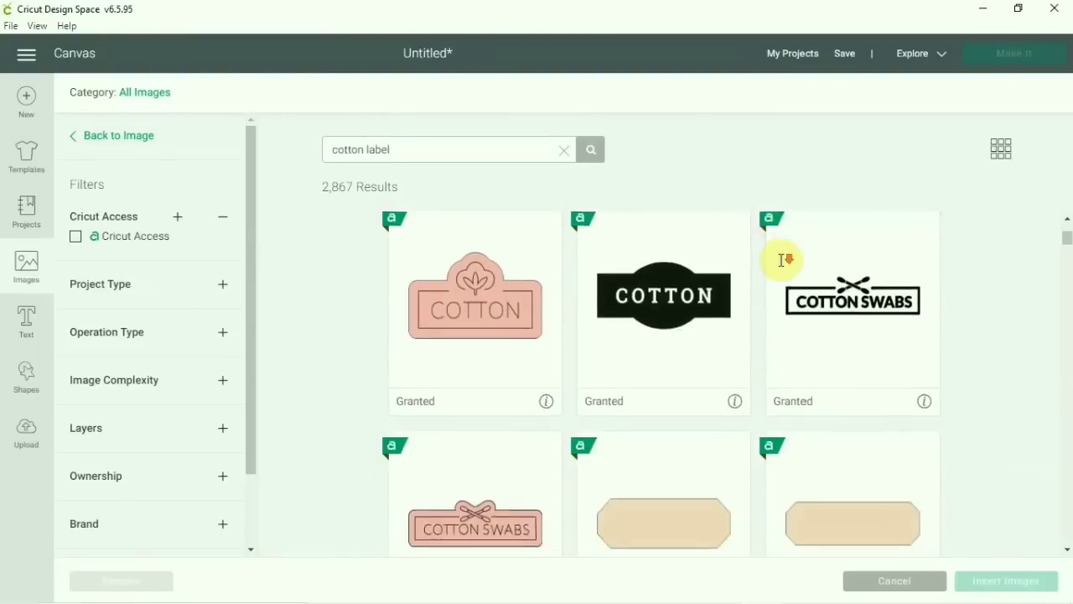
scroll("down", 3)
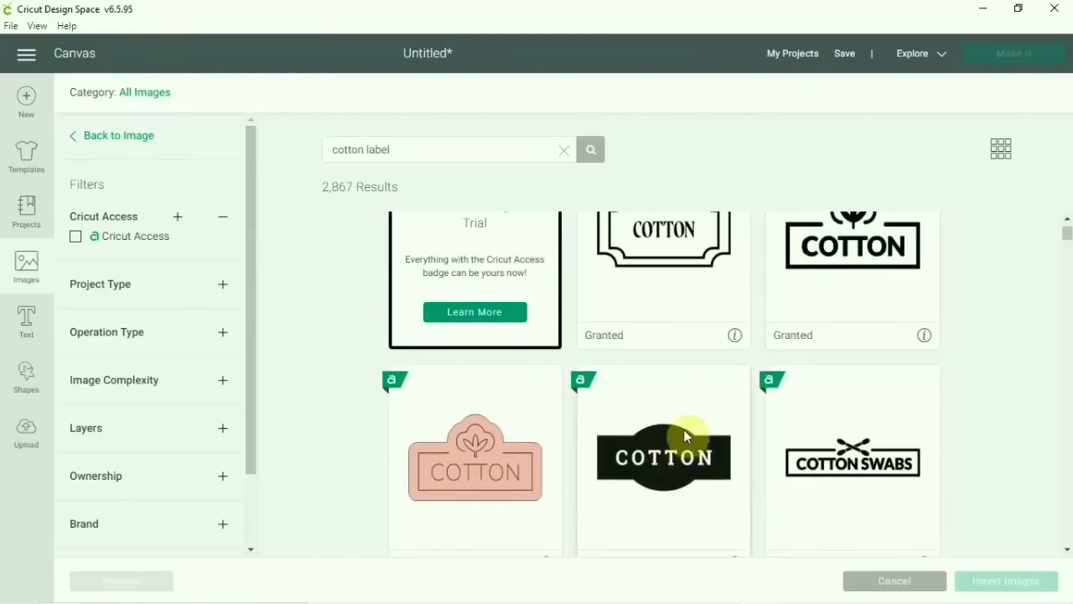
scroll("down", 3)
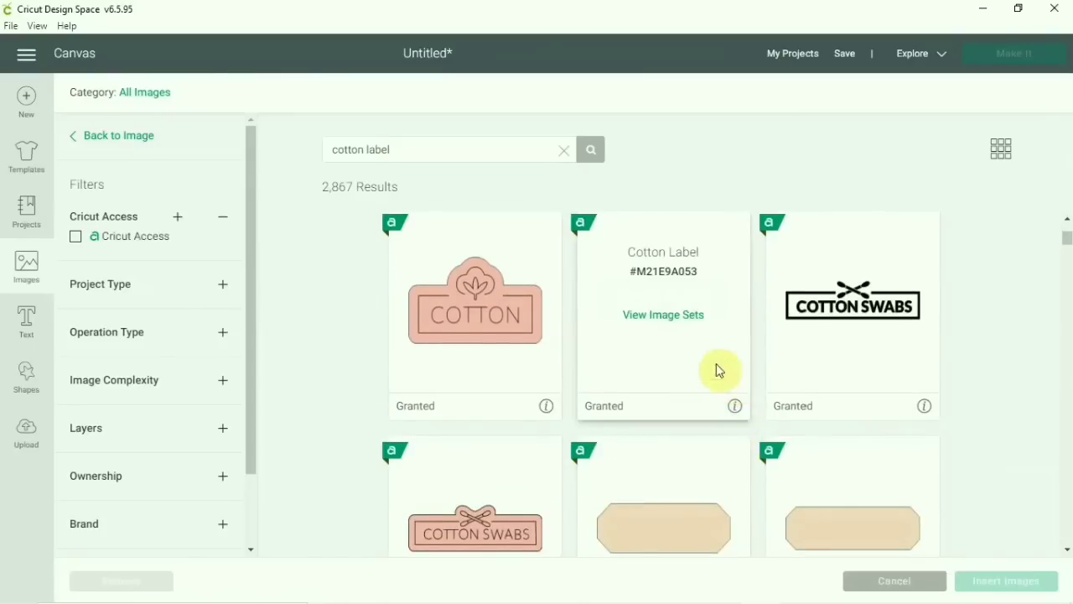
Insert Facial Care, Cotton Swabs and Cotton from the Home Organization Labels set
left_click(663, 315)
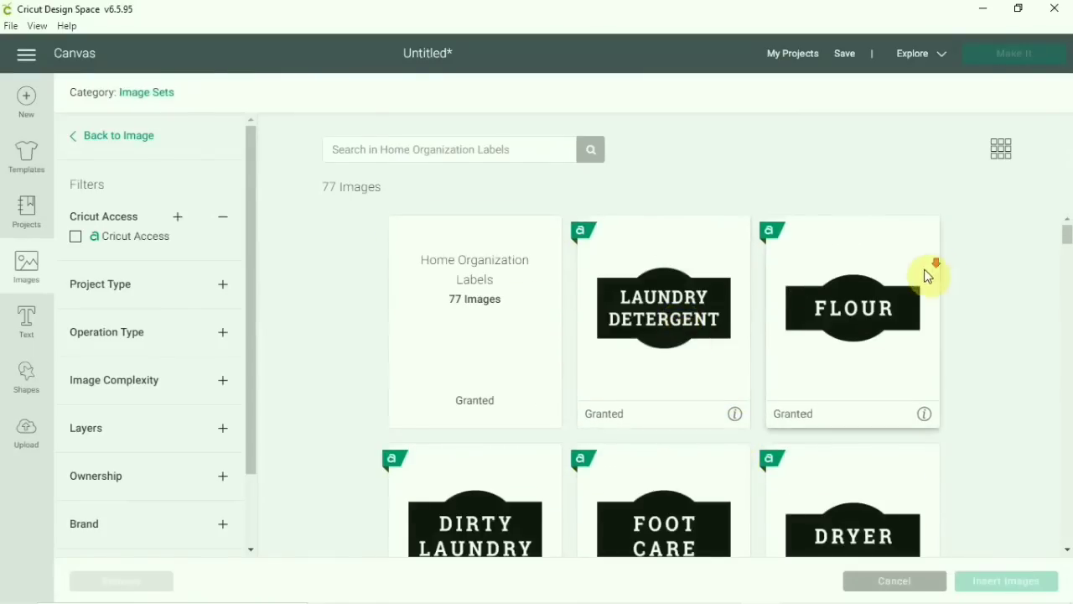
scroll("down", 3)
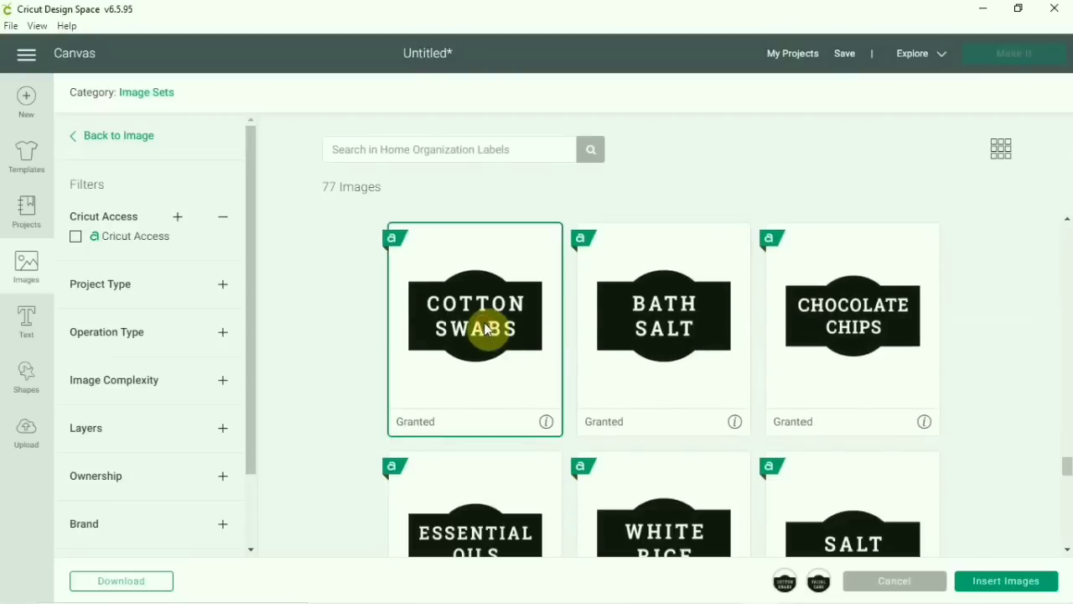
scroll("down", 3)
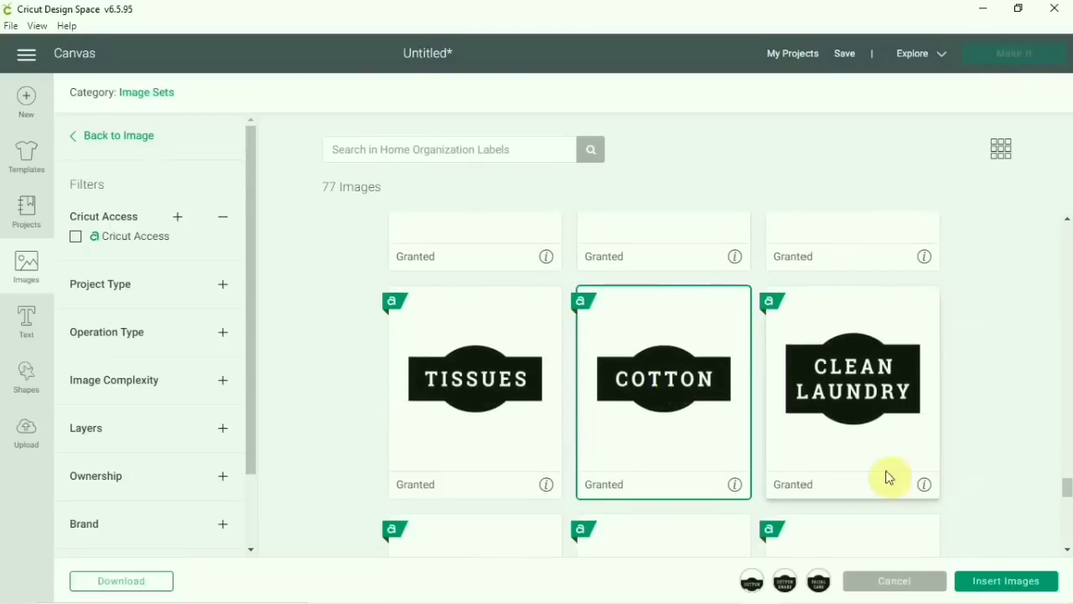
left_click(1006, 581)
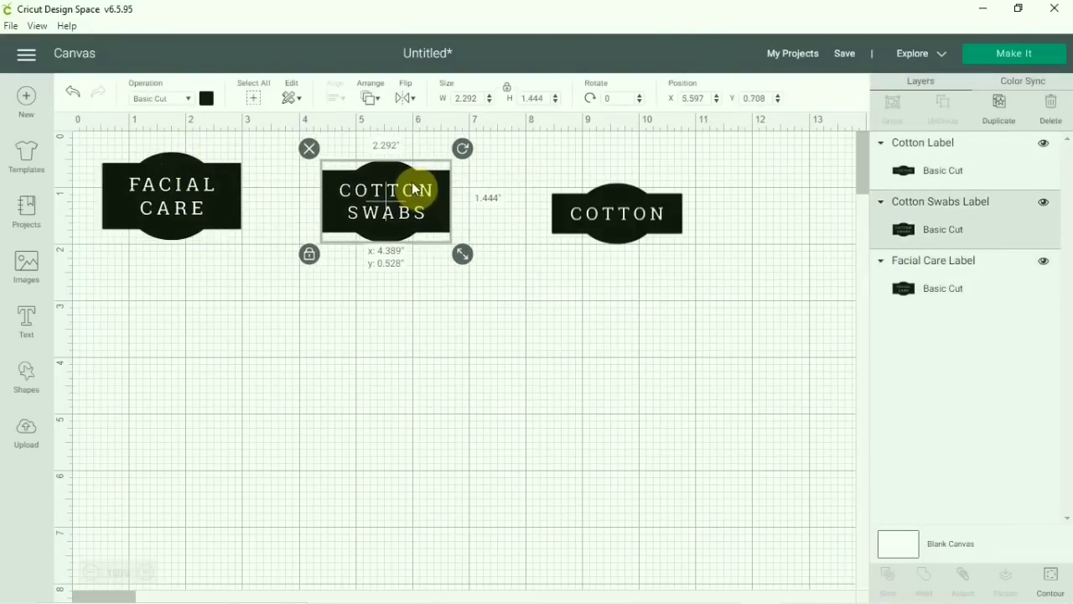
Arrange Cotton Swabs and Cotton in a row beside Facial Care at the top
left_click(171, 194)
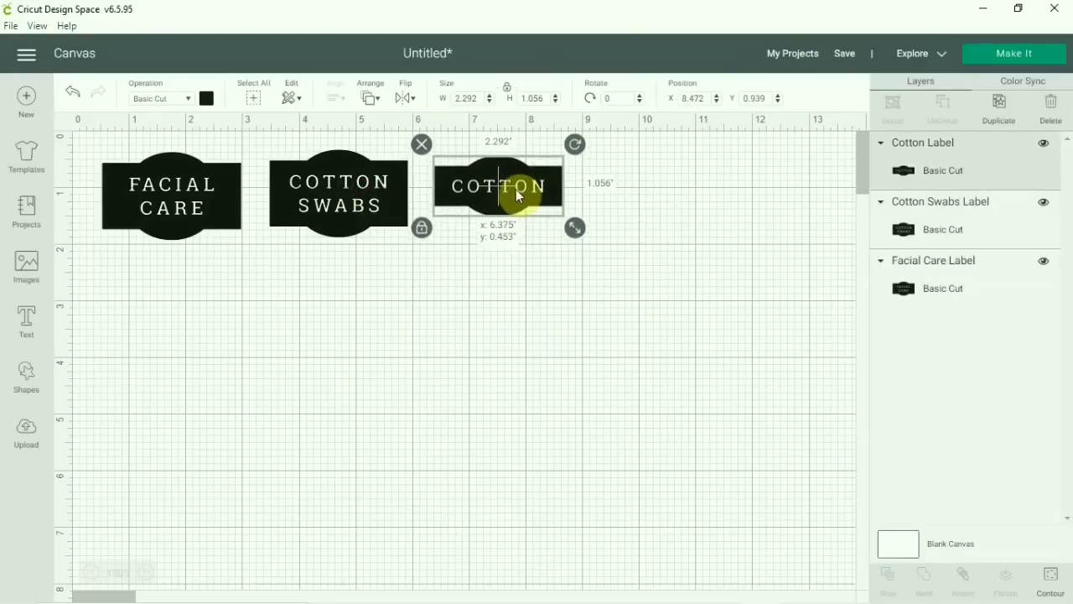
left_click_drag(516, 194, 520, 242)
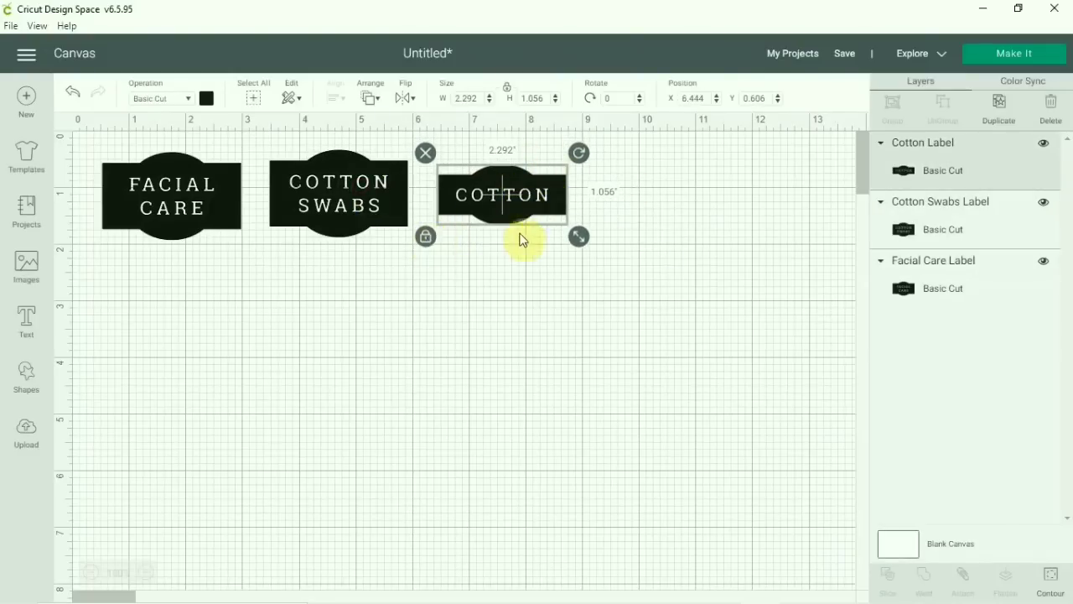
left_click_drag(581, 235, 597, 248)
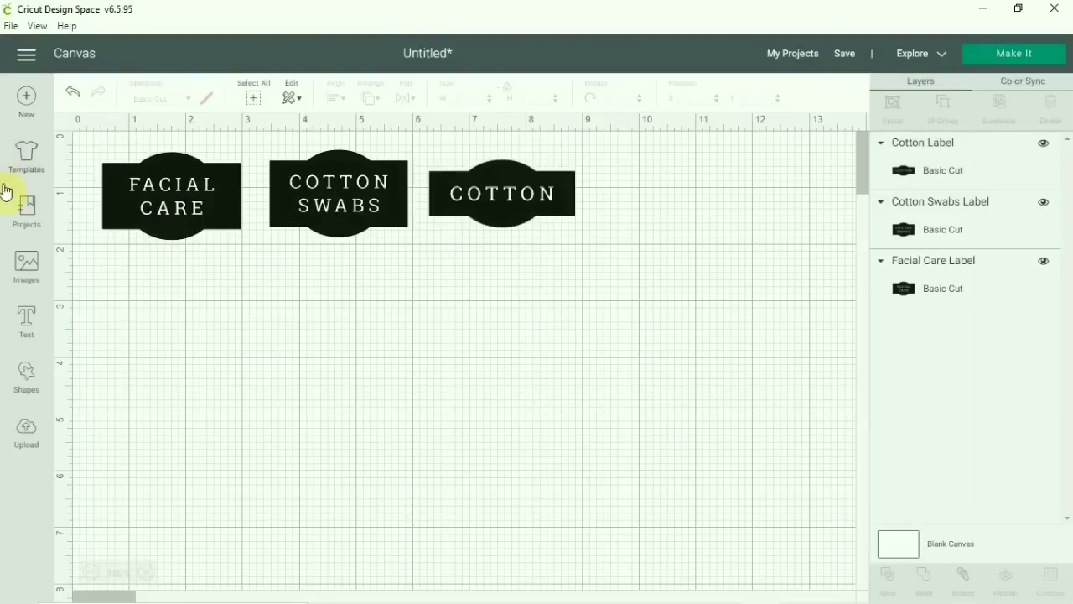
Send the design via Make It and continue past the mat preview to machine connection
left_click(1013, 52)
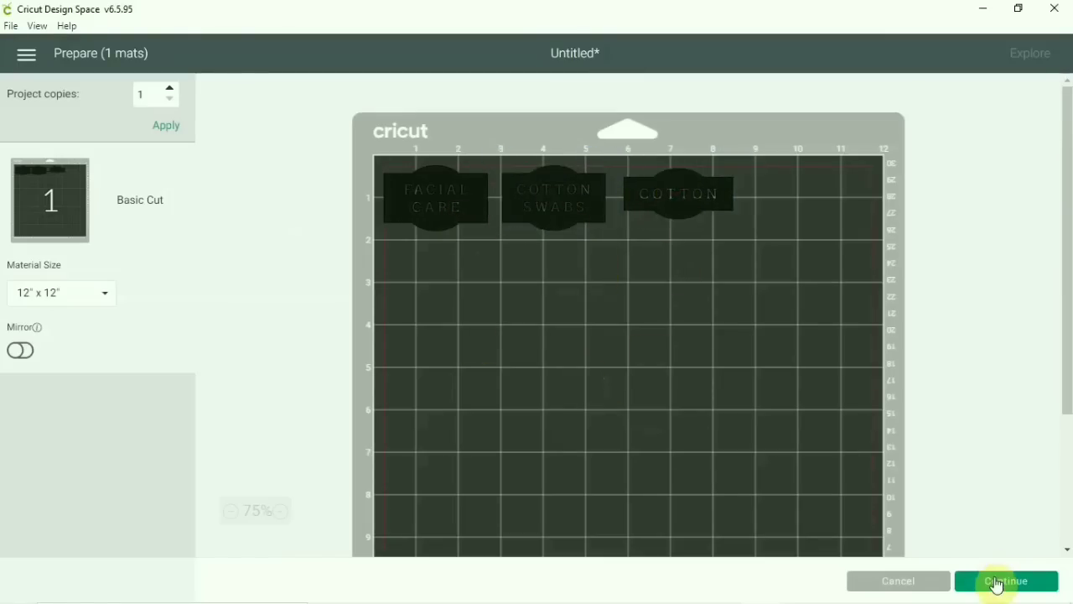
left_click(1006, 580)
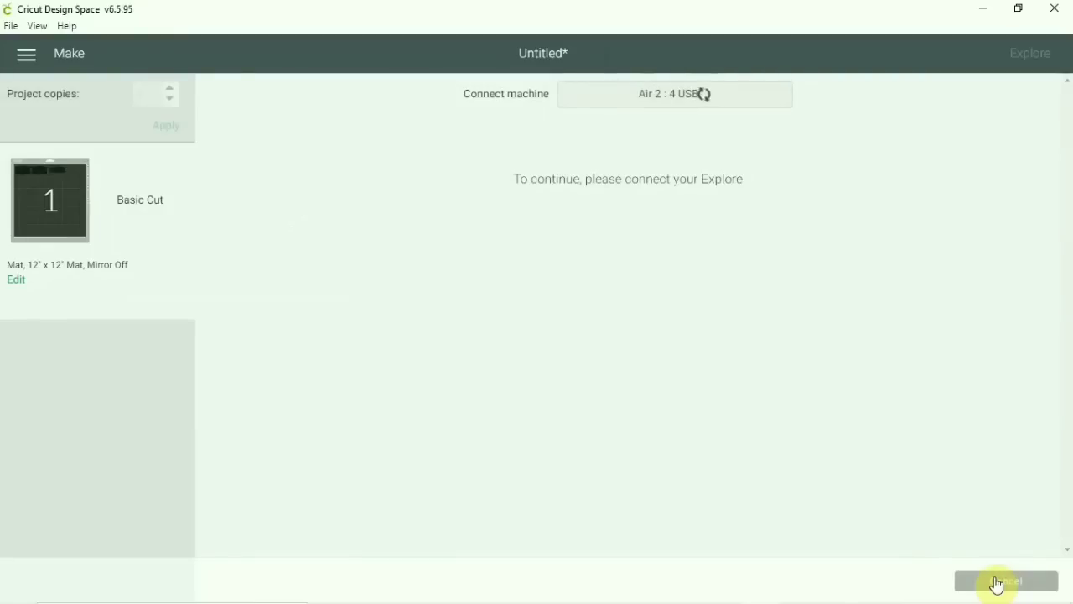